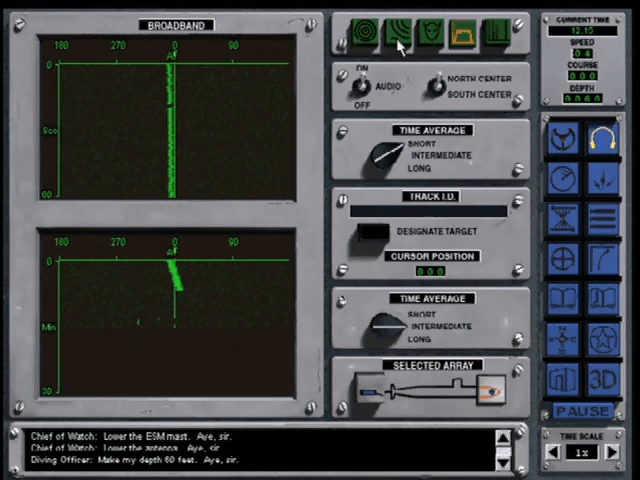
Step: Lay the green ruler across Sierra One's bearing fan and revise the course and range estimates
{"action": "left_click", "coordinate": [464, 32]}
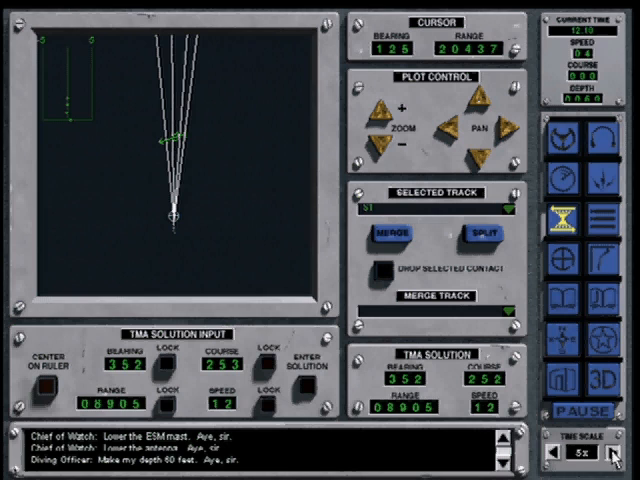
{"action": "left_click", "coordinate": [608, 454]}
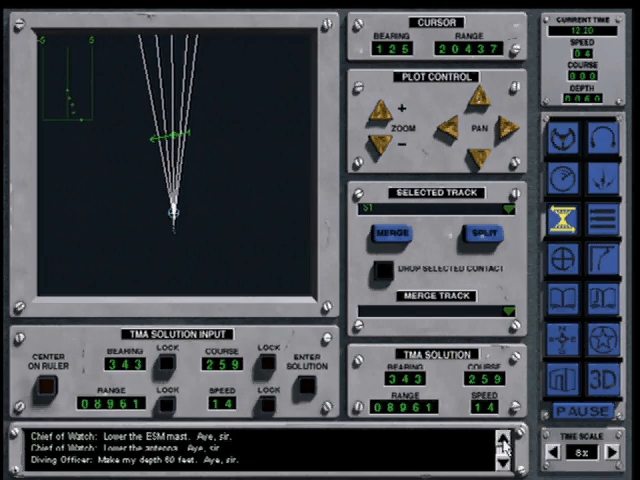
{"action": "left_click", "coordinate": [556, 452]}
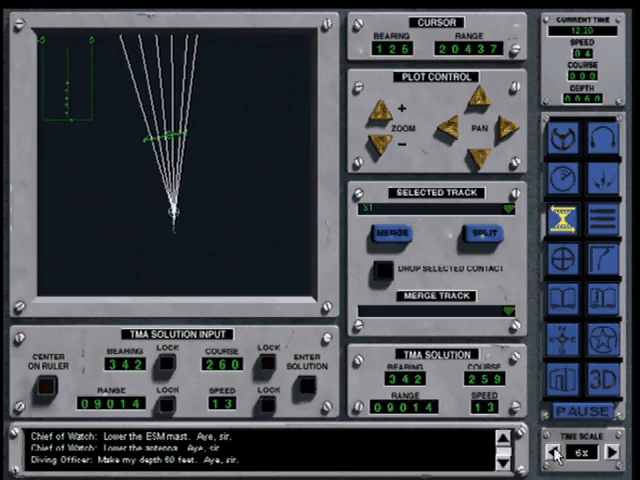